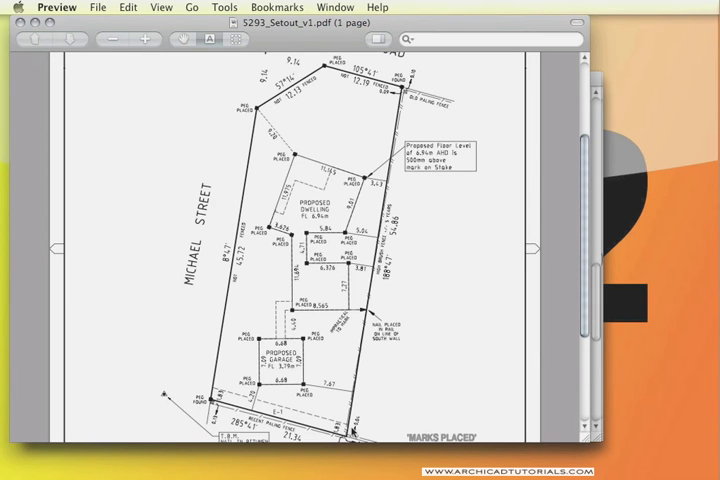
{"action": "mouse_move", "coordinate": [388, 146]}
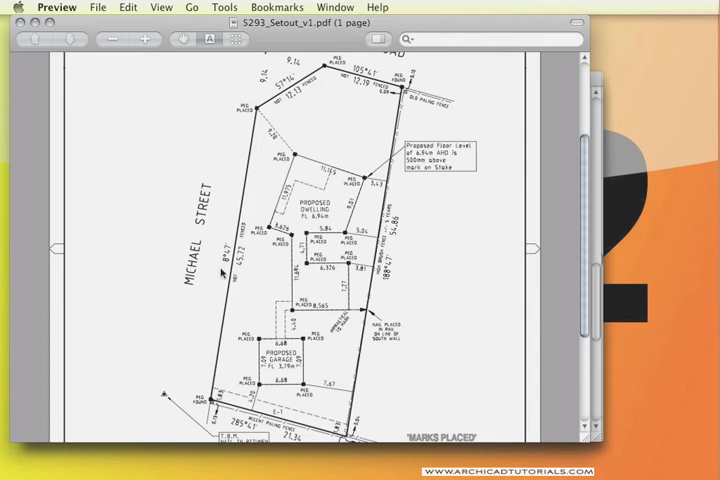
{"action": "mouse_move", "coordinate": [568, 72]}
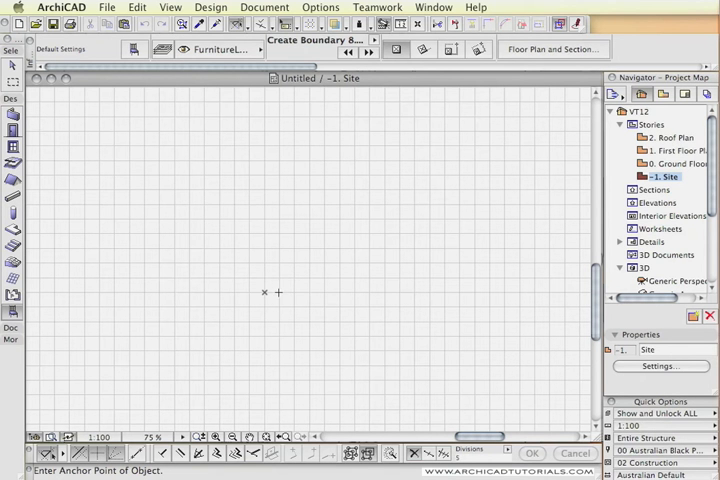
{"action": "mouse_move", "coordinate": [336, 252]}
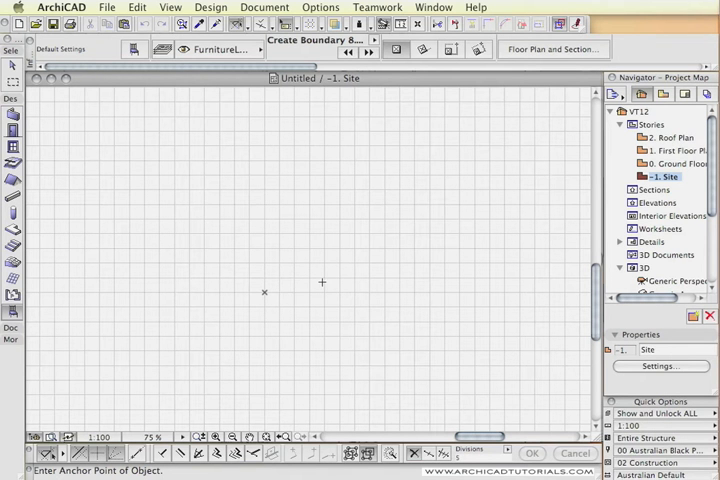
{"action": "mouse_move", "coordinate": [328, 264]}
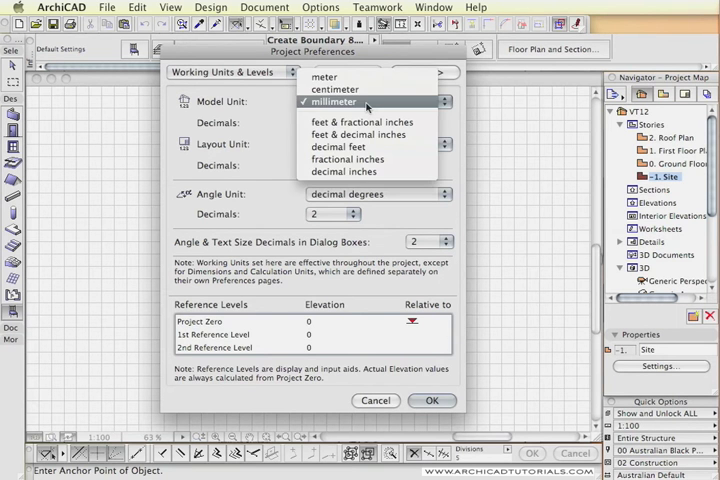
- Choose metres as the model unit and confirm the Working Units preferences
{"action": "left_click", "coordinate": [324, 76]}
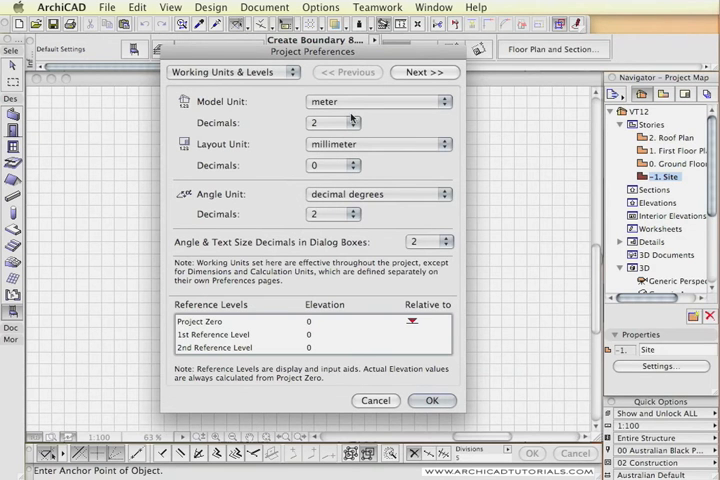
{"action": "mouse_move", "coordinate": [444, 416]}
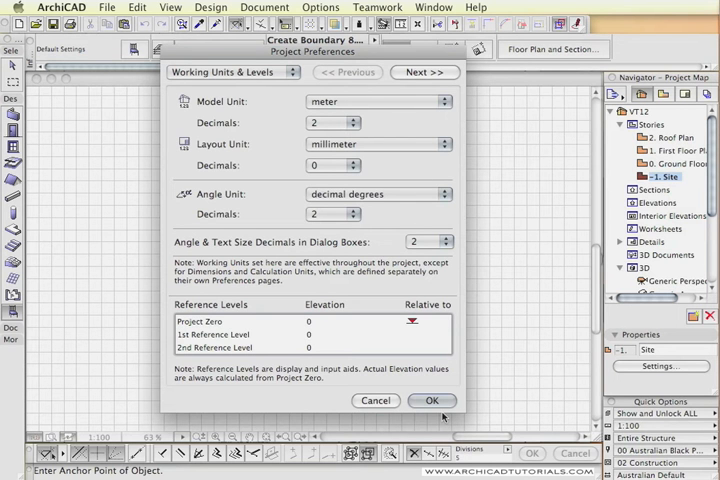
{"action": "left_click", "coordinate": [432, 400]}
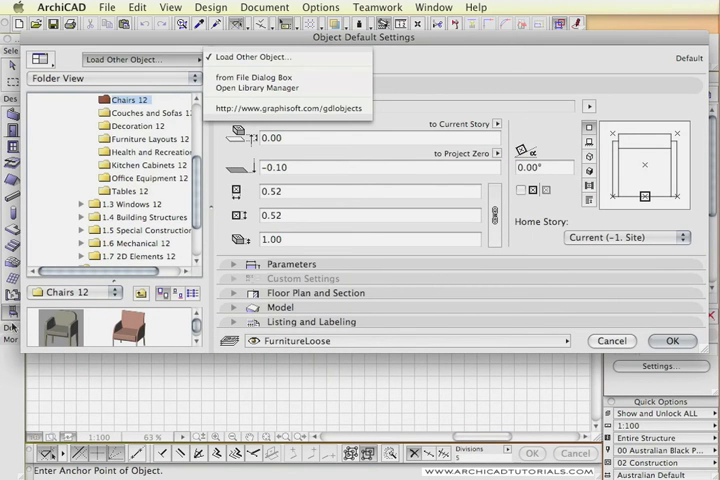
- Load the Create Boundary 8.0_1 object from file and expand its Parameters panel
{"action": "left_click", "coordinate": [252, 76]}
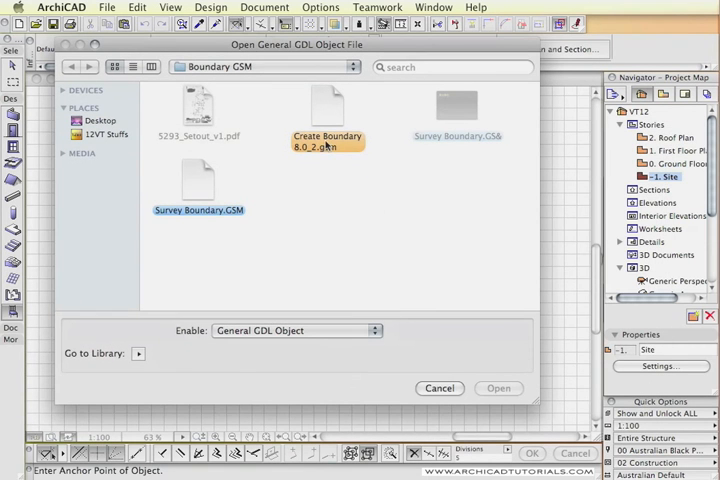
{"action": "left_click", "coordinate": [328, 110]}
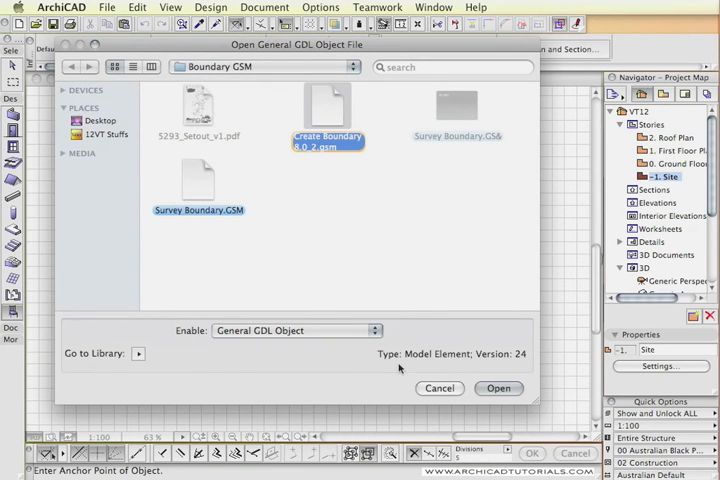
{"action": "left_click", "coordinate": [500, 388]}
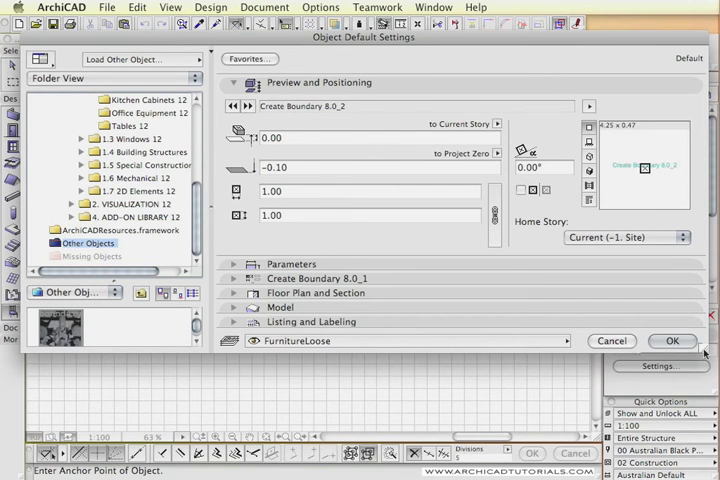
{"action": "left_click", "coordinate": [234, 82]}
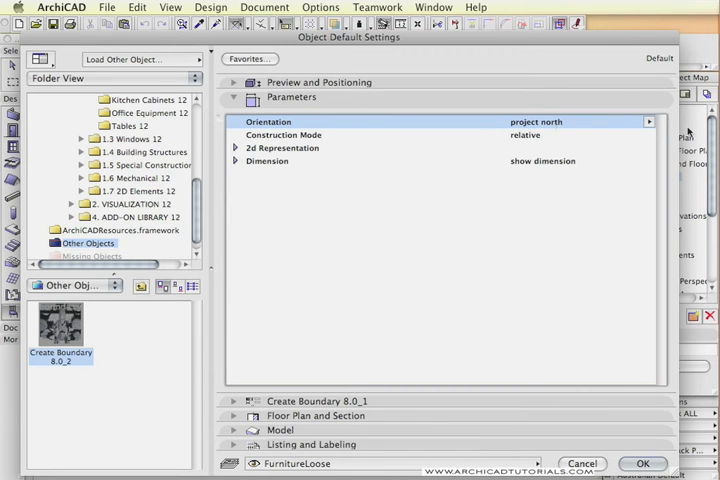
- Keep Construction Mode relative, set the 2D Pen to red, review Dimension settings and collapse Parameters
{"action": "left_click", "coordinate": [648, 120]}
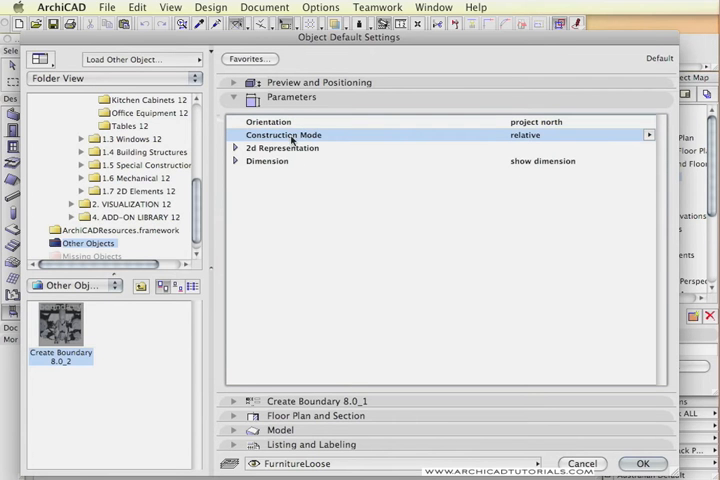
{"action": "left_click", "coordinate": [648, 134]}
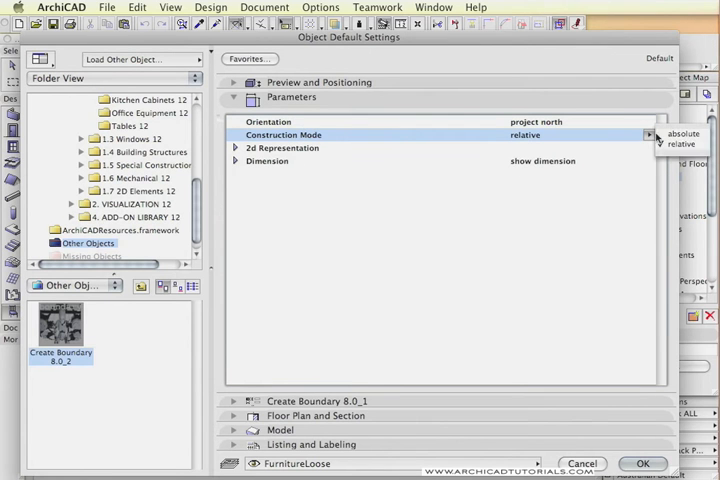
{"action": "mouse_move", "coordinate": [684, 132]}
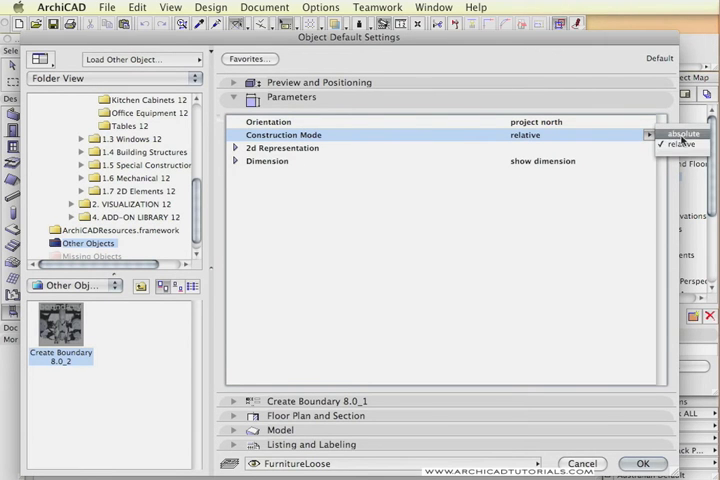
{"action": "left_click", "coordinate": [680, 144]}
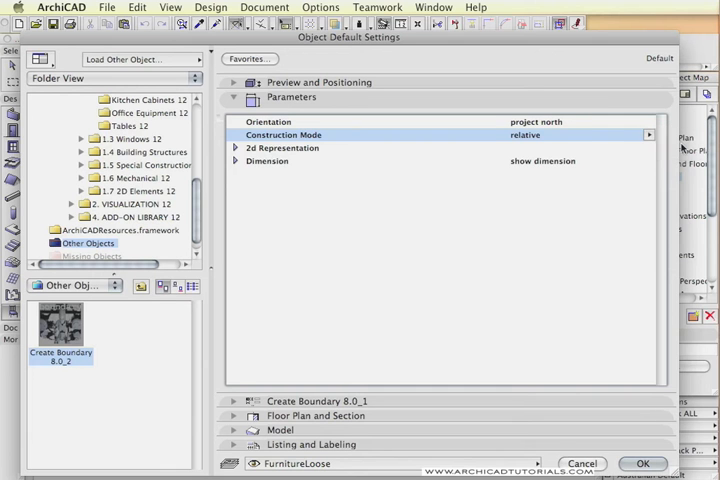
{"action": "left_click", "coordinate": [234, 148]}
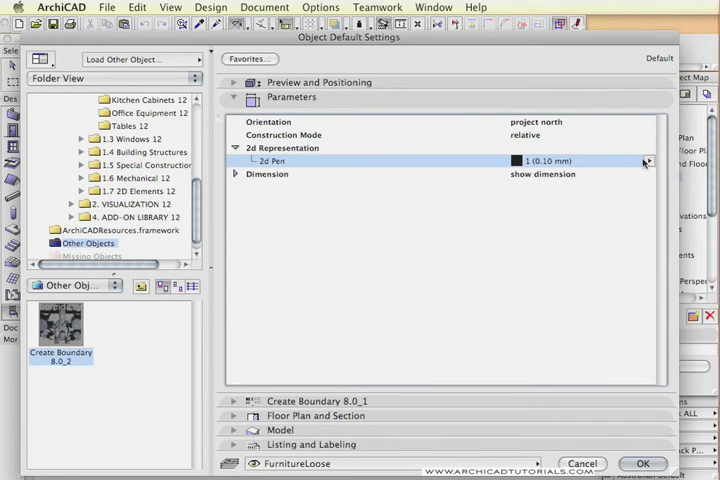
{"action": "left_click", "coordinate": [648, 160]}
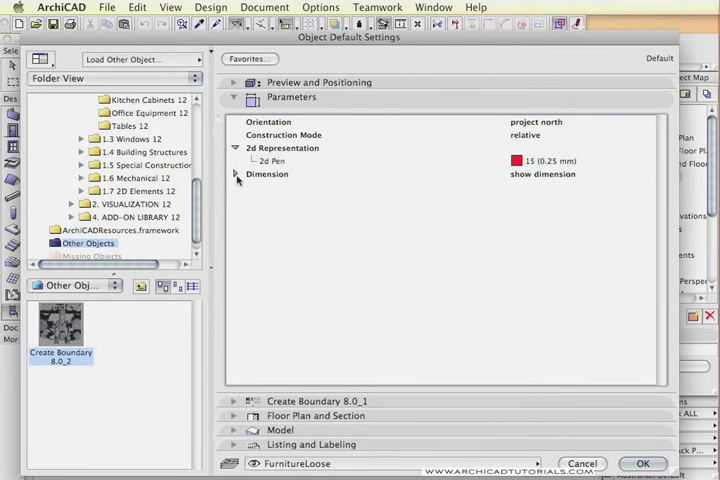
{"action": "left_click", "coordinate": [236, 174]}
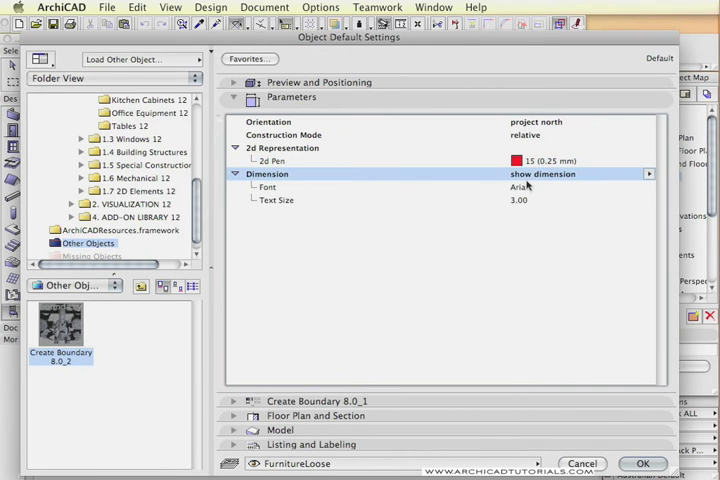
{"action": "mouse_move", "coordinate": [244, 194]}
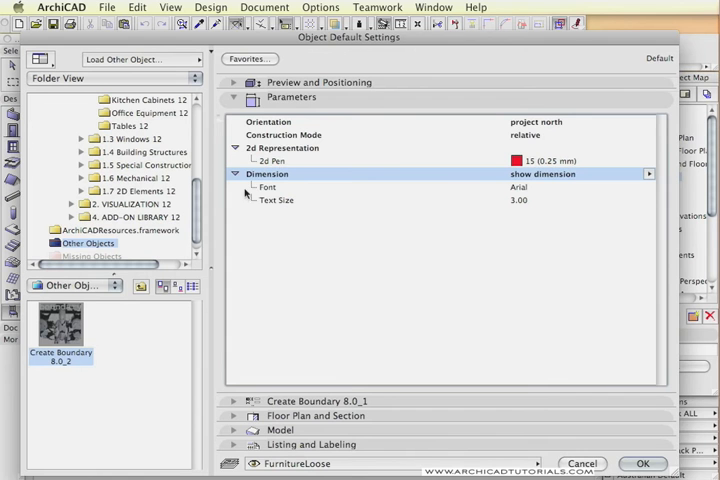
{"action": "left_click", "coordinate": [234, 96]}
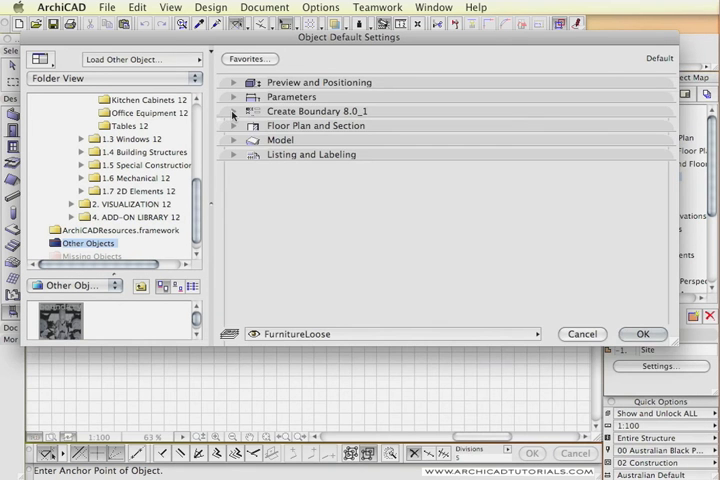
- Expand the Create Boundary 8.0_1 panel to show its empty length, bearing and radius table
{"action": "left_click", "coordinate": [232, 112]}
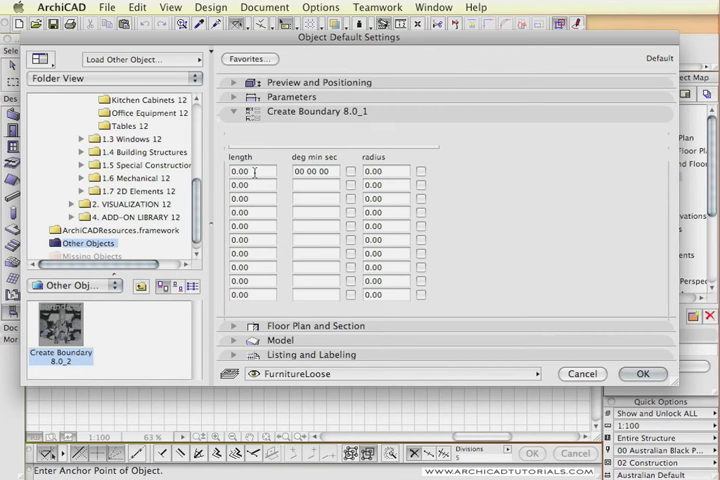
{"action": "mouse_move", "coordinate": [256, 306]}
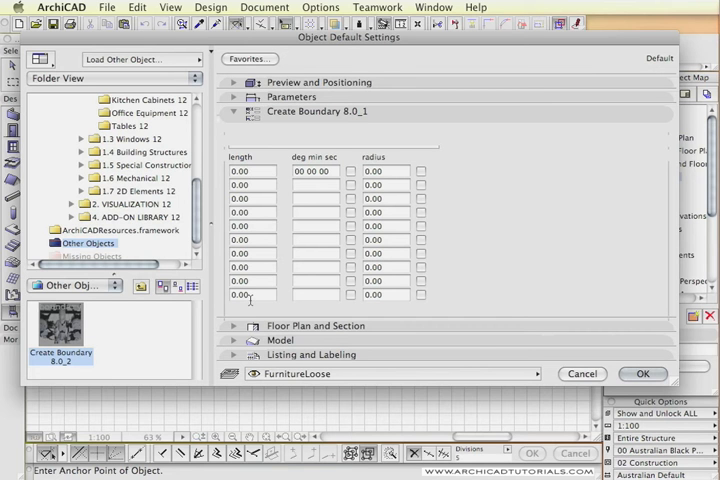
{"action": "mouse_move", "coordinate": [256, 308]}
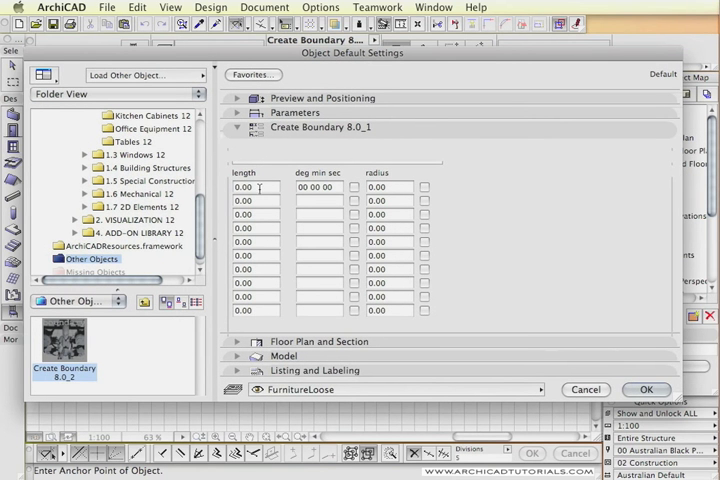
{"action": "mouse_move", "coordinate": [258, 196]}
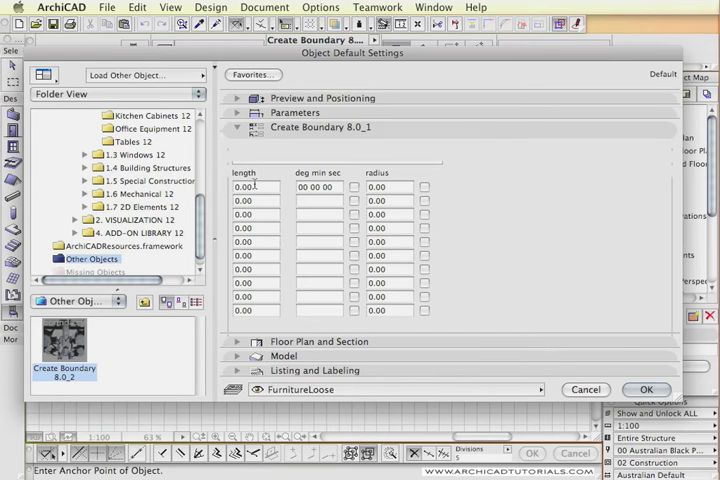
{"action": "mouse_move", "coordinate": [288, 200]}
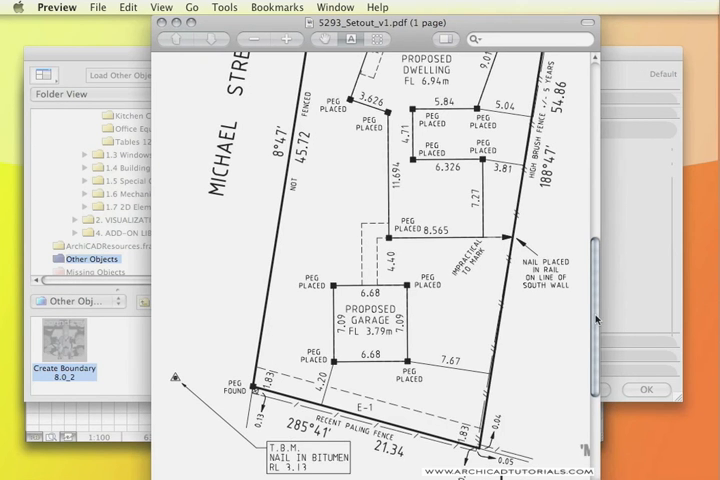
- Scroll the survey plan in Preview down to the lower boundary line reading 21.34
{"action": "scroll", "scroll_direction": "down", "scroll_amount": 3}
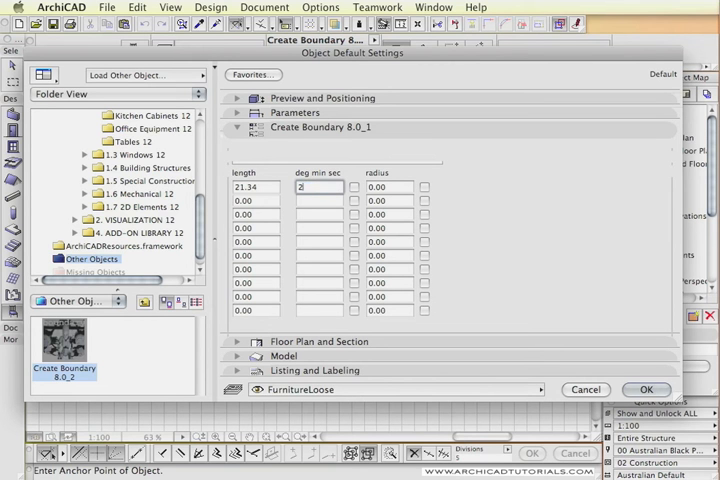
- Enter the boundary bearings into the table: 285 degrees, then 54 and 188 for the following sides
{"action": "type", "text": "285 41"}
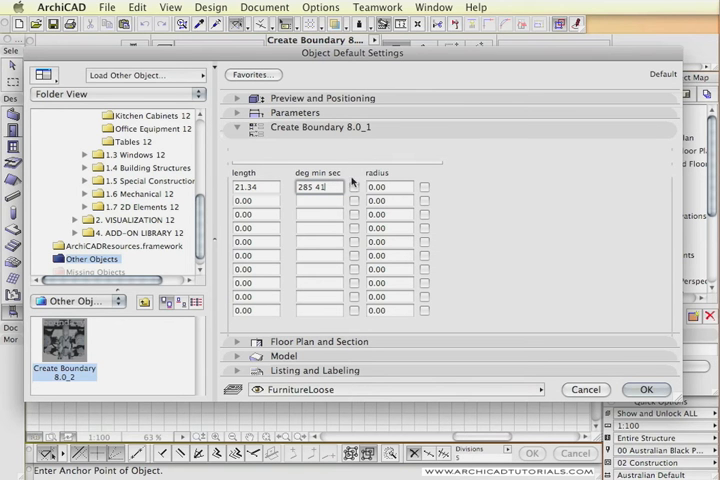
{"action": "mouse_move", "coordinate": [410, 196]}
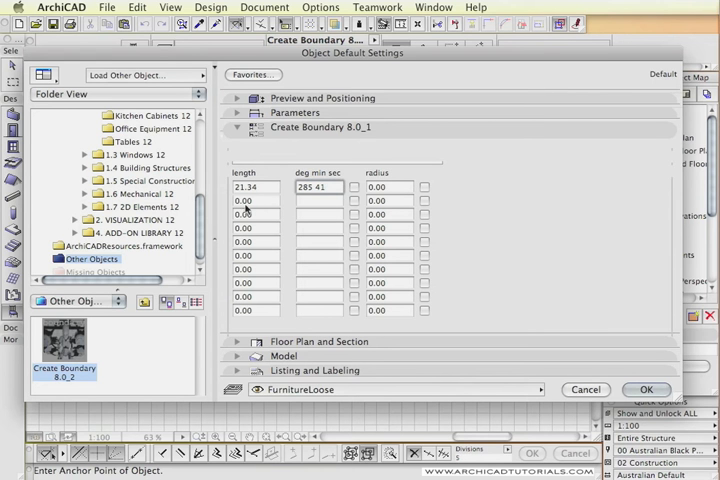
{"action": "left_click", "coordinate": [256, 200]}
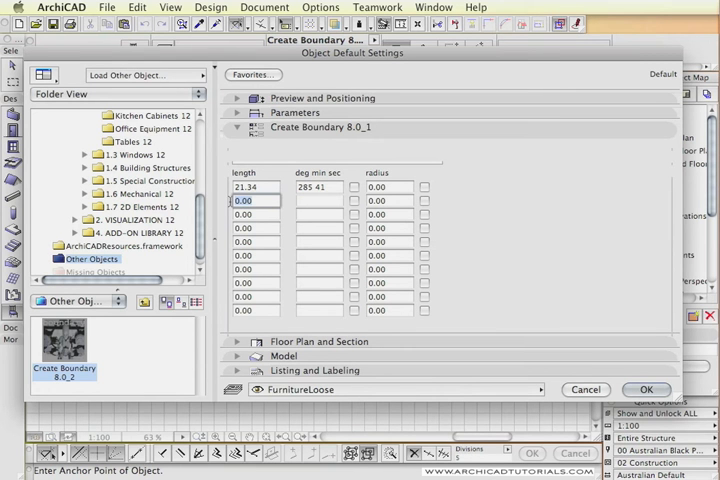
{"action": "type", "text": "54.86"}
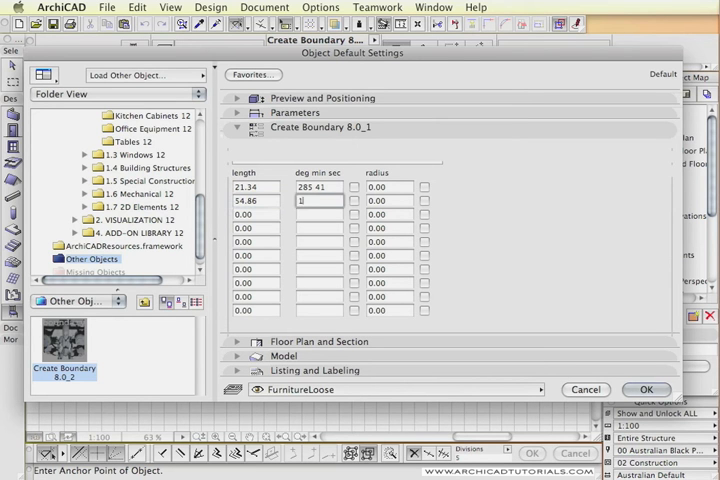
{"action": "type", "text": "188 47"}
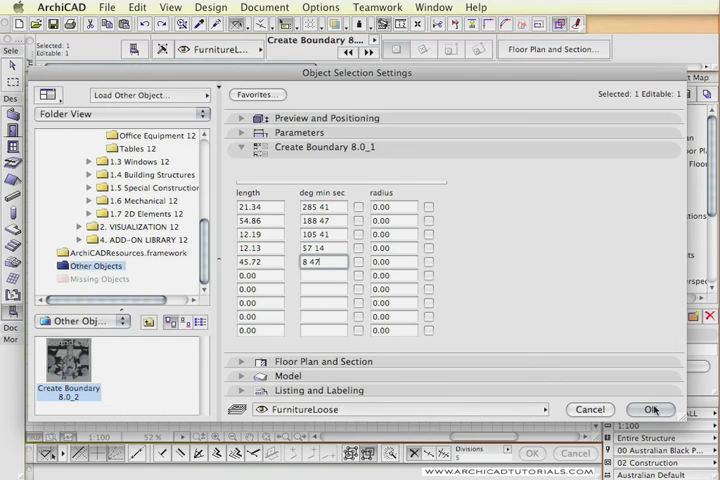
- Confirm the boundary object settings and anchor the object on the Site floor plan
{"action": "left_click", "coordinate": [652, 408]}
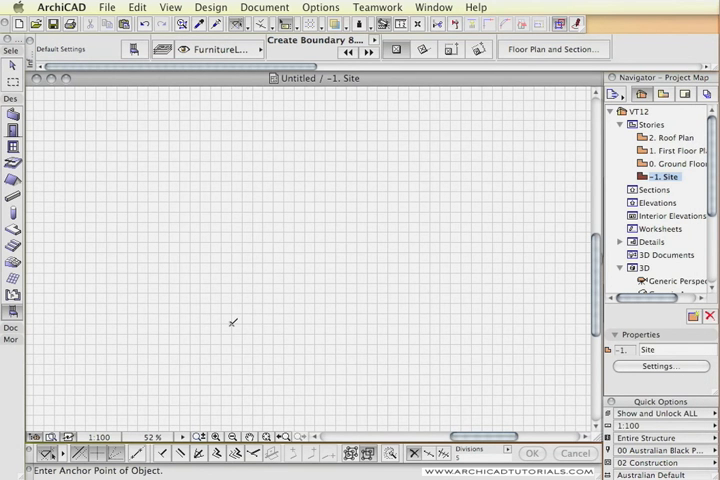
{"action": "left_click", "coordinate": [230, 324]}
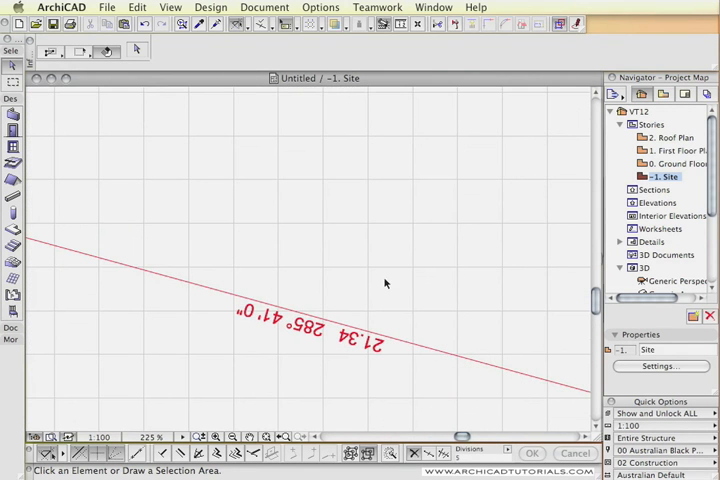
{"action": "mouse_move", "coordinate": [364, 356]}
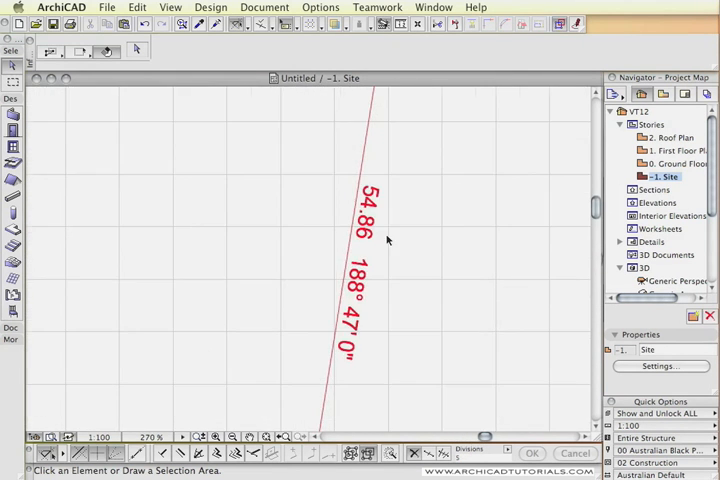
{"action": "mouse_move", "coordinate": [356, 338]}
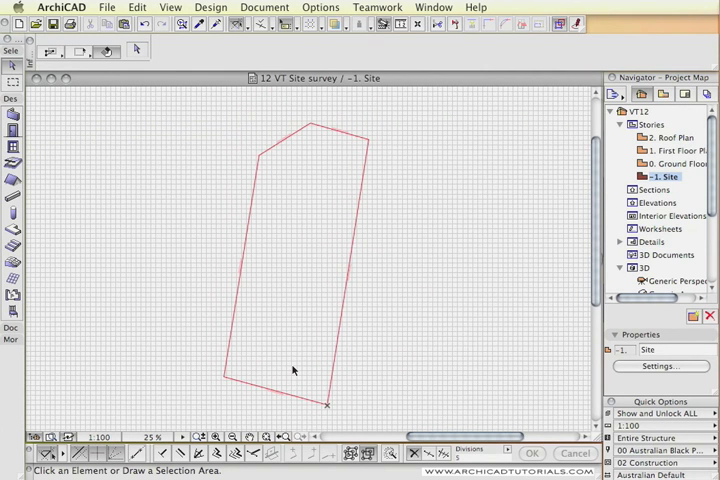
{"action": "mouse_move", "coordinate": [324, 372]}
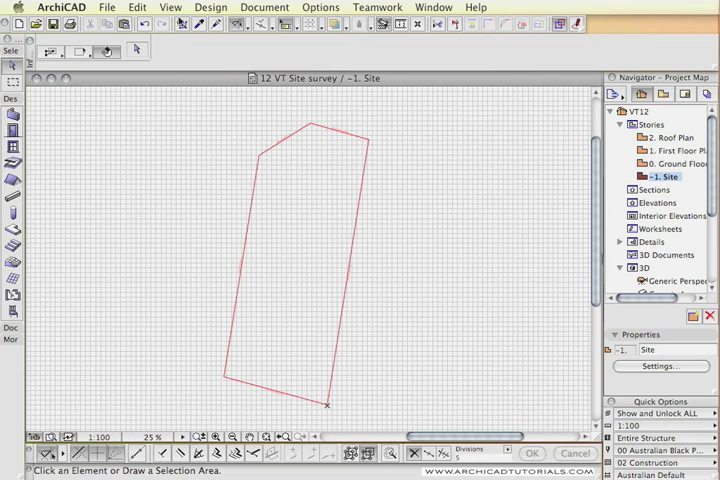
- In Perspective Settings > More Sun, set Project North to 45° and confirm both dialogs
{"action": "left_click", "coordinate": [170, 8]}
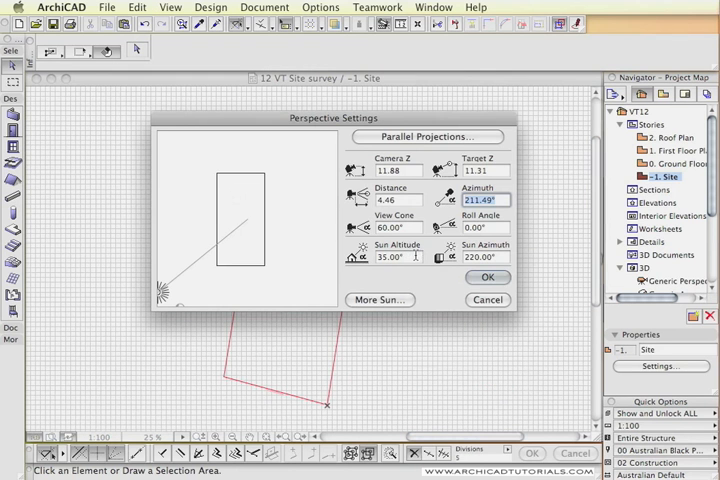
{"action": "left_click", "coordinate": [380, 300]}
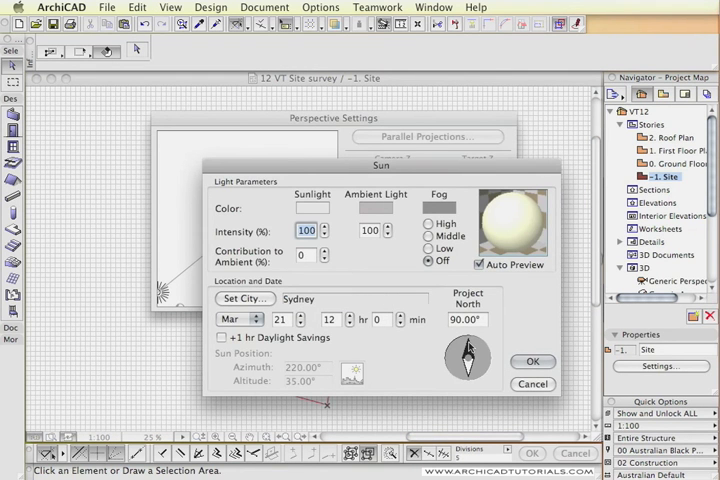
{"action": "left_click", "coordinate": [464, 320]}
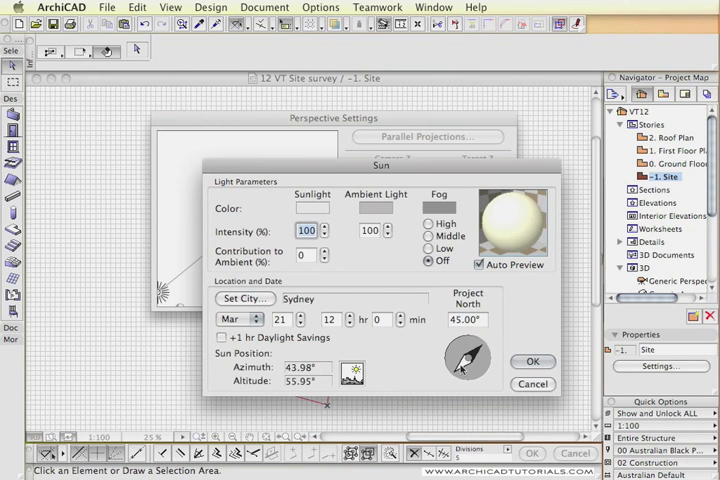
{"action": "left_click", "coordinate": [532, 360]}
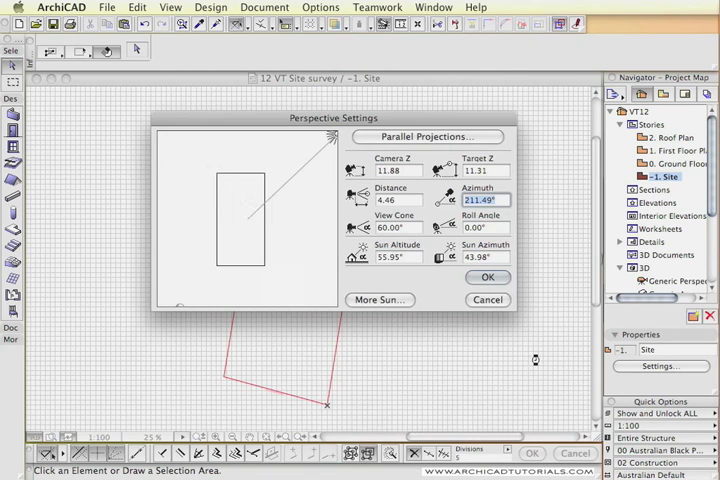
{"action": "left_click", "coordinate": [488, 276]}
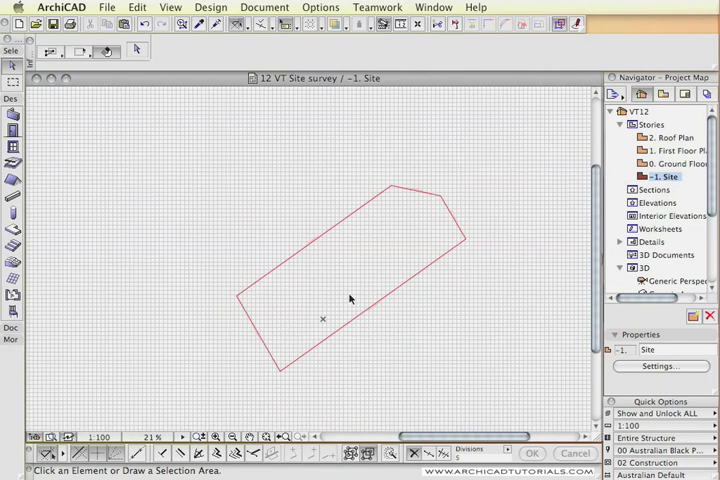
{"action": "mouse_move", "coordinate": [310, 316]}
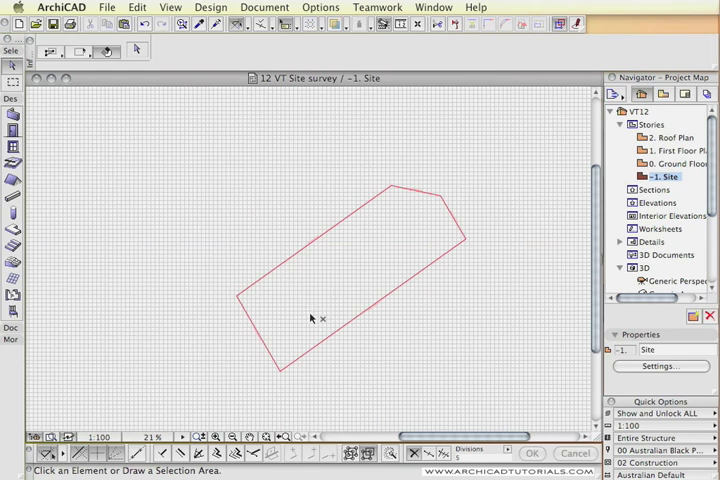
{"action": "mouse_move", "coordinate": [470, 236]}
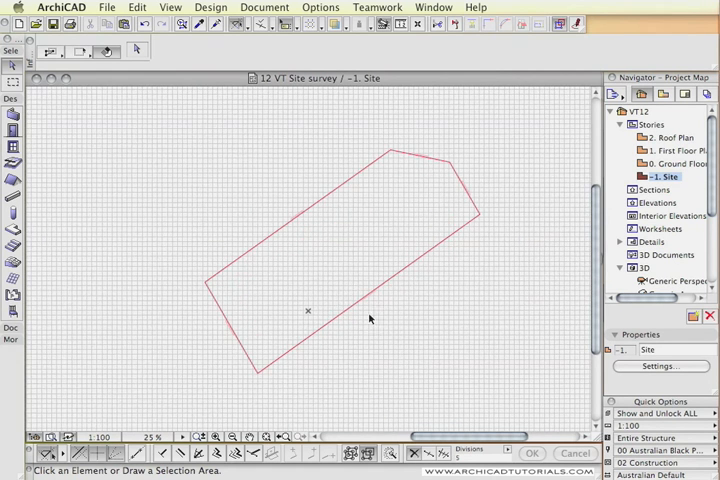
{"action": "mouse_move", "coordinate": [318, 278]}
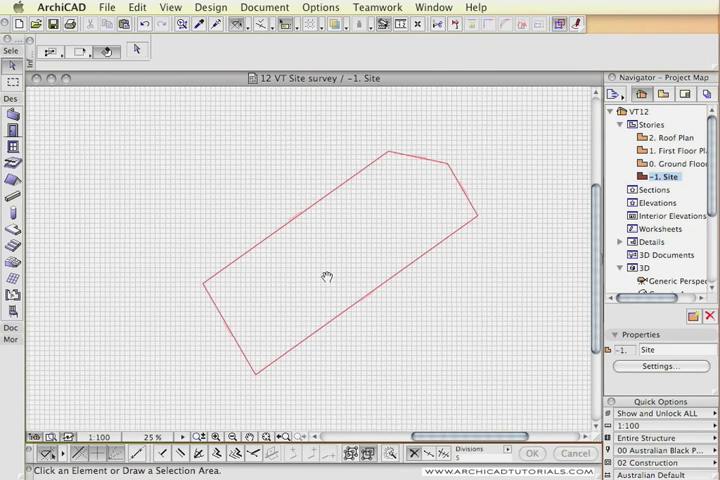
- Zoom in for a closer view of the placed red site boundary
{"action": "left_click", "coordinate": [170, 8]}
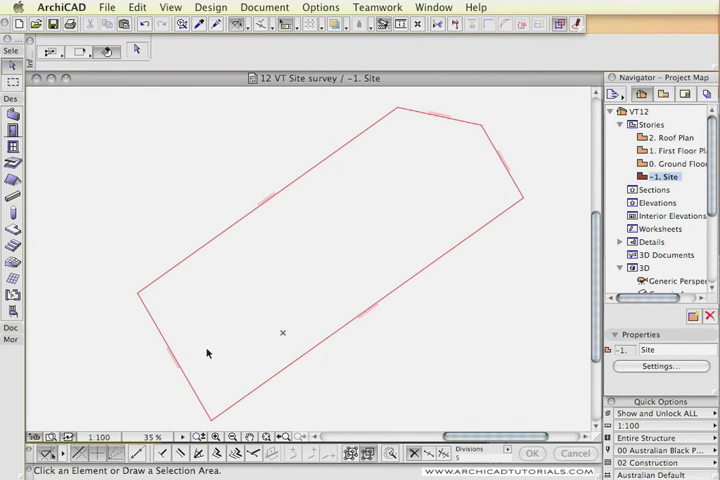
{"action": "mouse_move", "coordinate": [336, 304]}
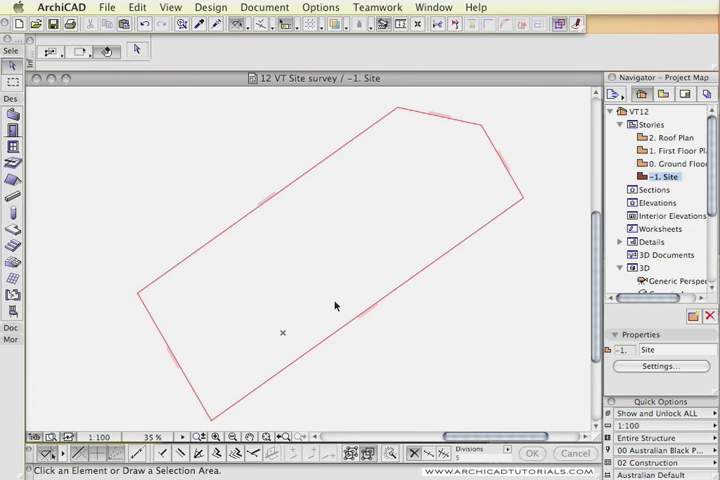
{"action": "mouse_move", "coordinate": [244, 300]}
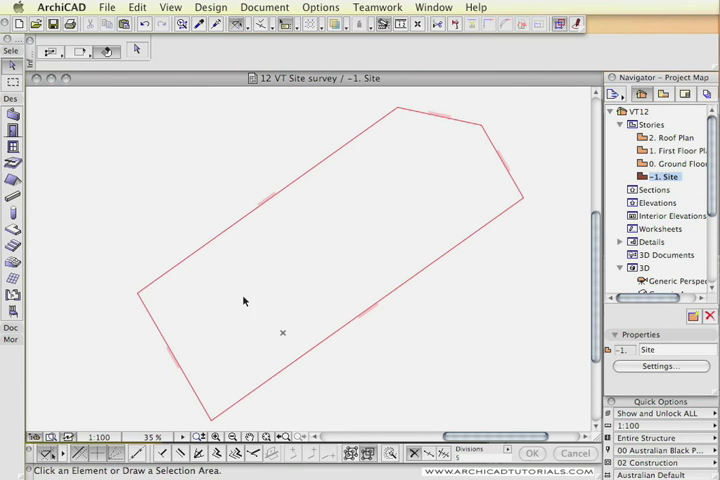
{"action": "mouse_move", "coordinate": [196, 332]}
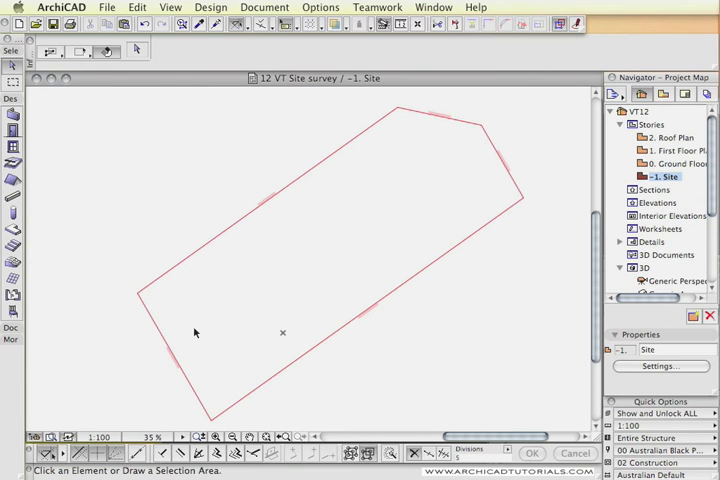
{"action": "mouse_move", "coordinate": [168, 306]}
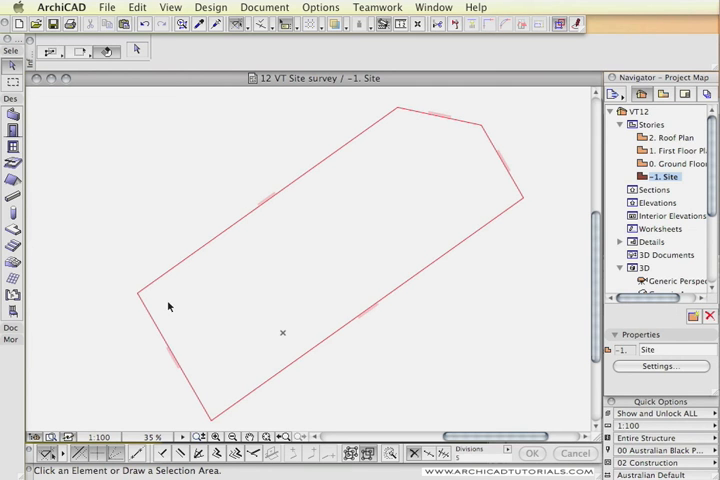
{"action": "mouse_move", "coordinate": [184, 320]}
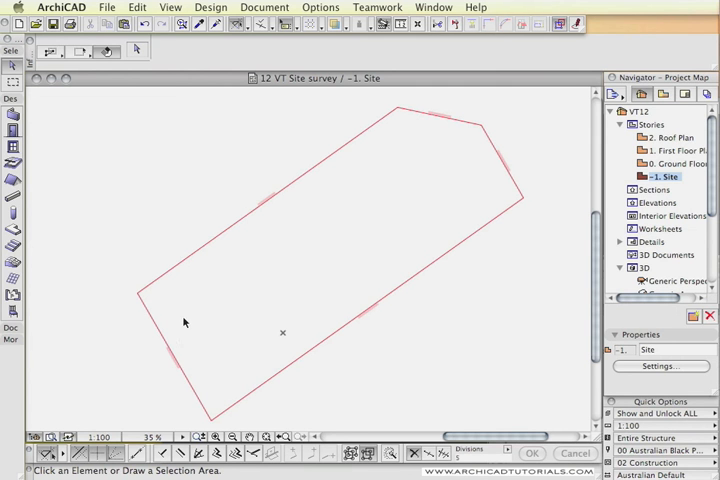
{"action": "mouse_move", "coordinate": [210, 332]}
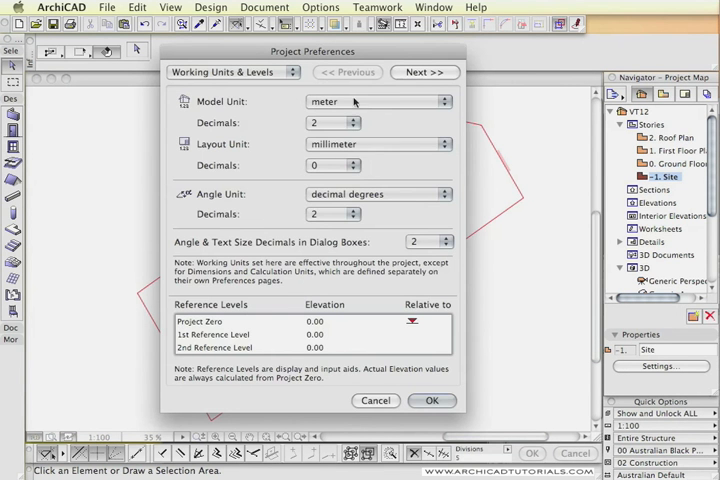
- Confirm and close the Working Units & Levels project preferences
{"action": "left_click", "coordinate": [332, 122]}
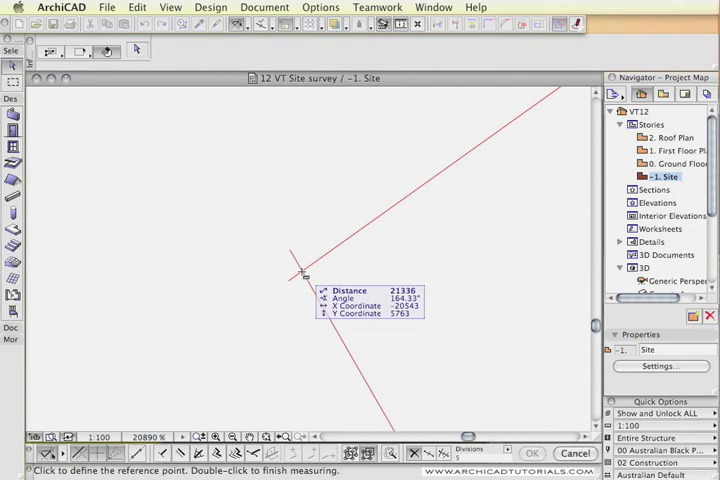
{"action": "mouse_move", "coordinate": [300, 260]}
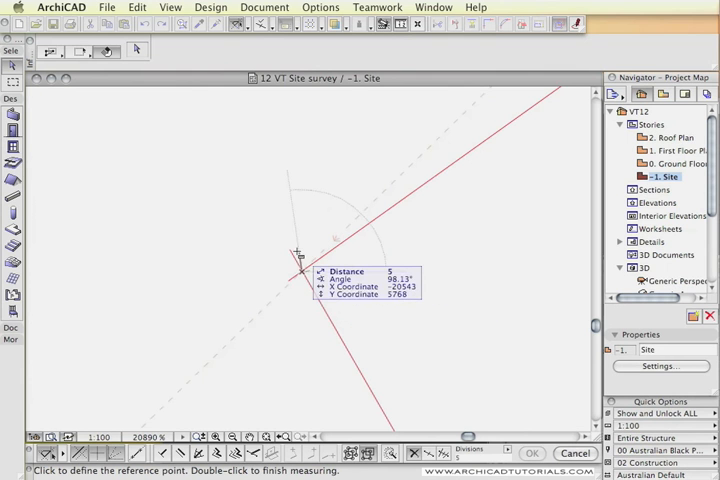
{"action": "mouse_move", "coordinate": [288, 284]}
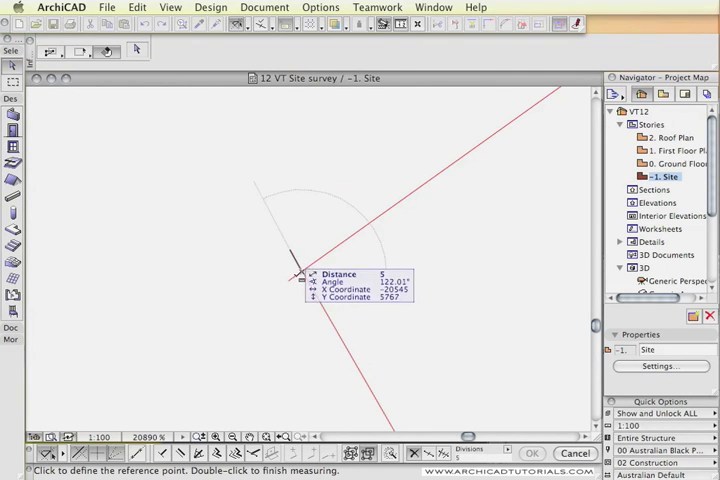
{"action": "mouse_move", "coordinate": [288, 246]}
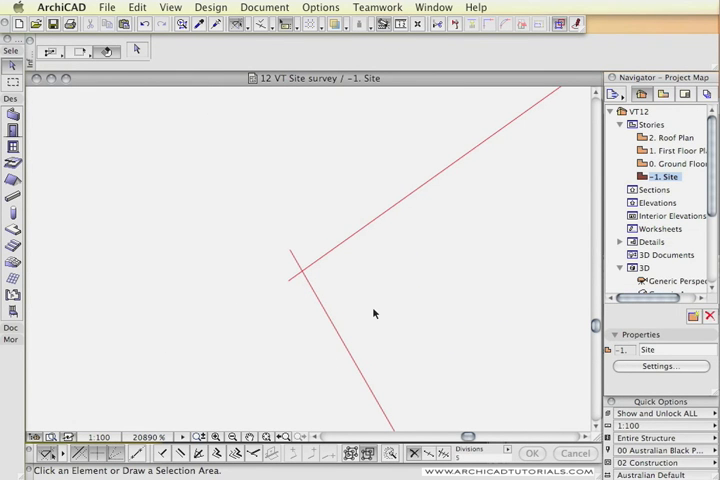
{"action": "mouse_move", "coordinate": [14, 262]}
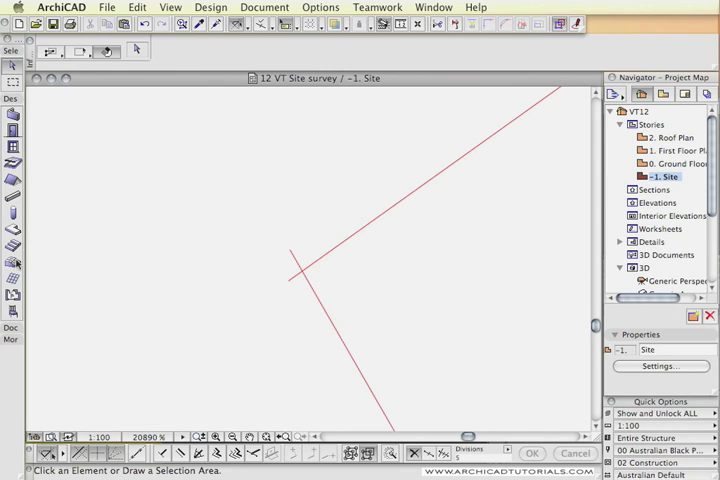
- Trace the site mesh polygon over the boundary corners and view it as a green slab in 3D perspective
{"action": "left_click", "coordinate": [14, 262]}
{"action": "type", "text": "13"}
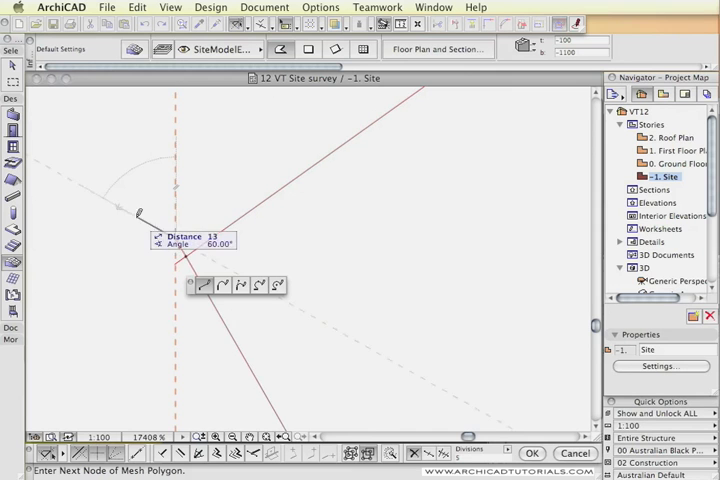
{"action": "left_click", "coordinate": [184, 250]}
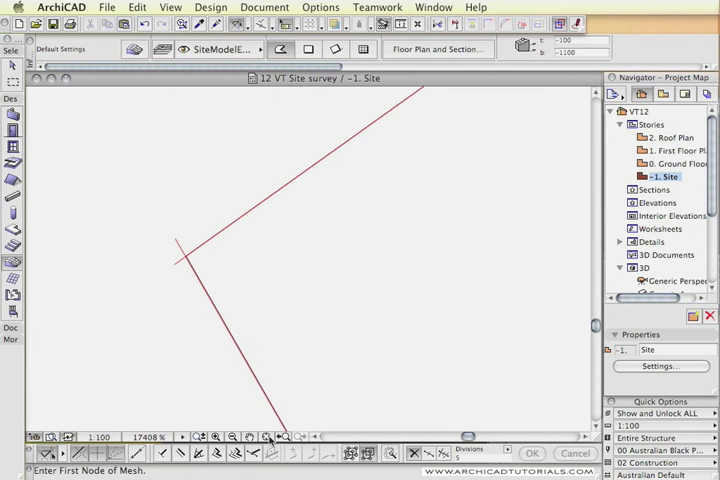
{"action": "double_click", "coordinate": [676, 280]}
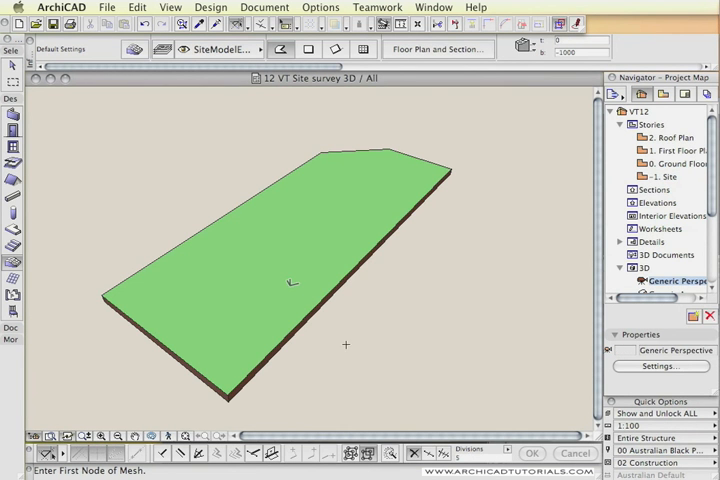